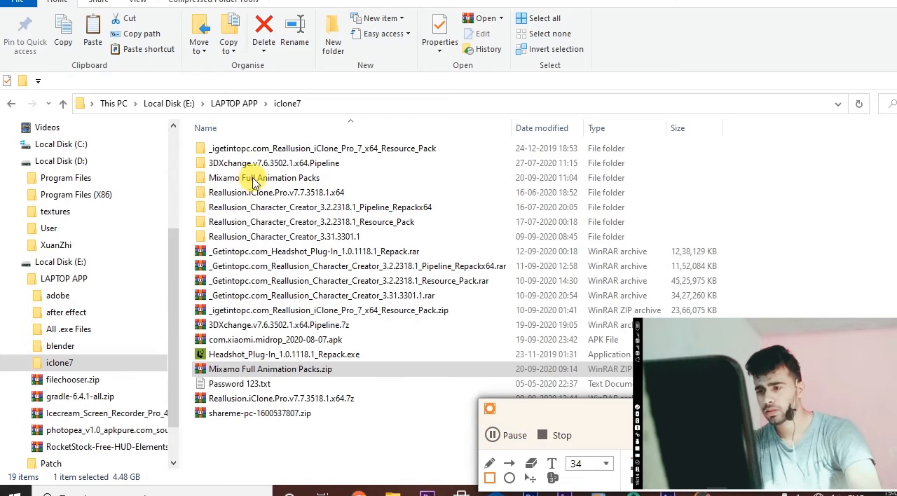
- Enter the Mixamo Full Animation Packs folder and select all 24 RAR archives
{"action": "left_click", "coordinate": [263, 177]}
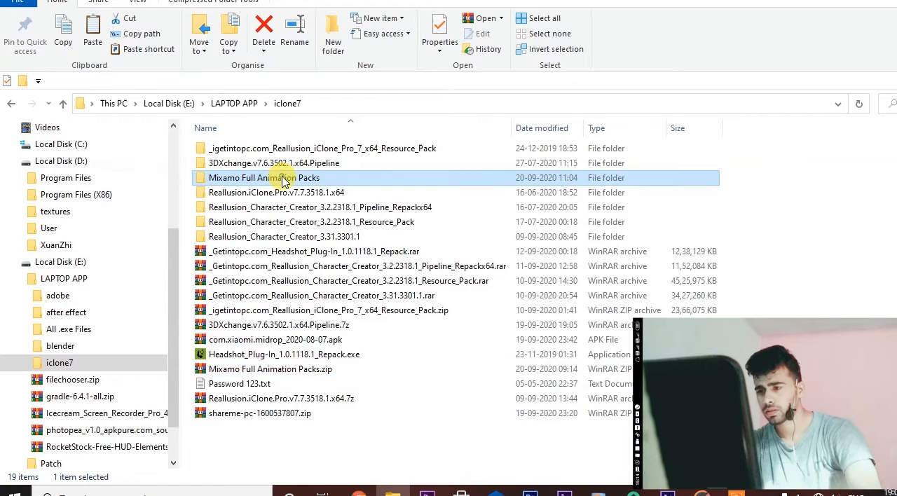
{"action": "double_click", "coordinate": [265, 177]}
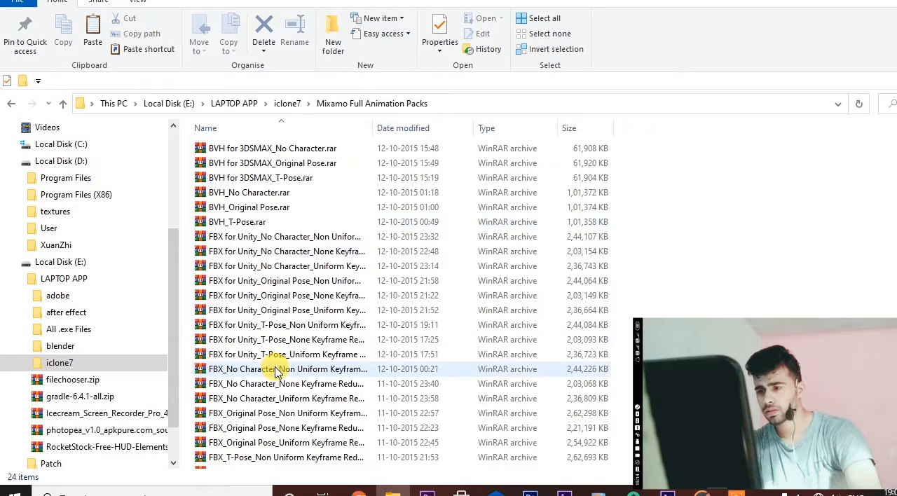
{"action": "mouse_move", "coordinate": [286, 368]}
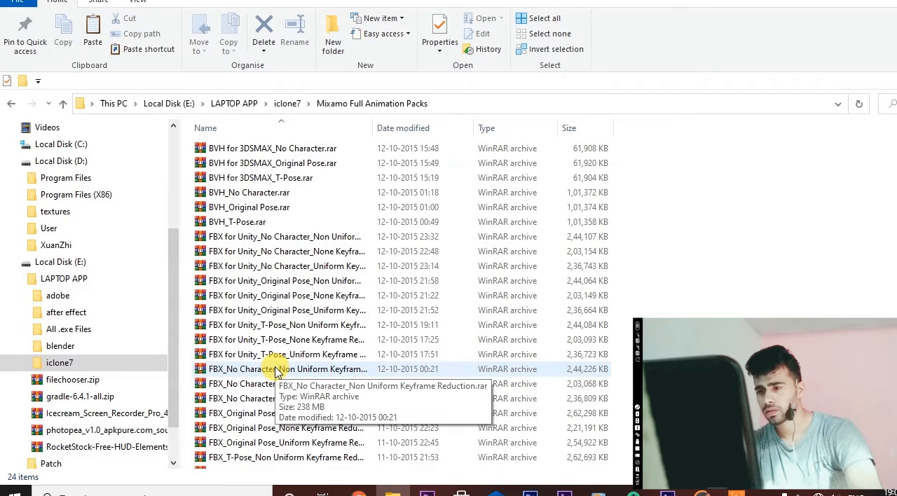
{"action": "key", "text": "ctrl+a"}
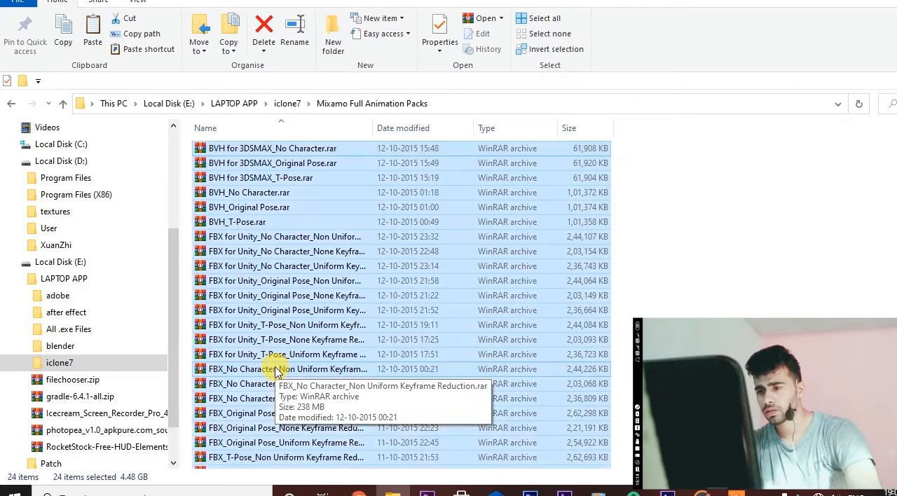
- Start WinRAR's Extract files and browse to D:\Program Files (X86) as destination
{"action": "right_click", "coordinate": [276, 370]}
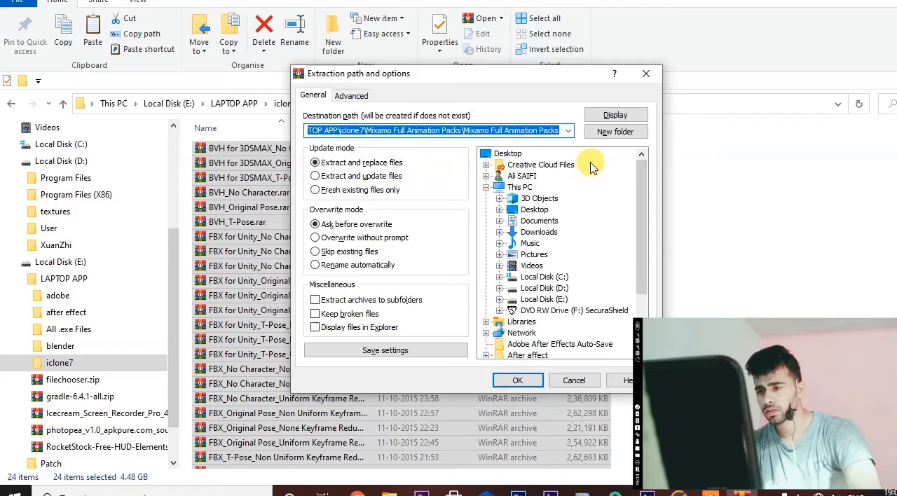
{"action": "scroll", "scroll_direction": "down", "scroll_amount": 3}
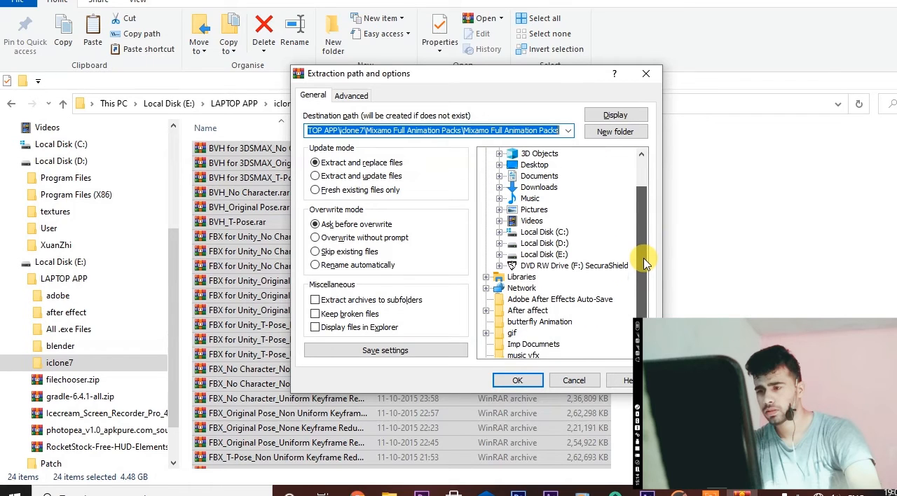
{"action": "scroll", "scroll_direction": "up", "scroll_amount": 3}
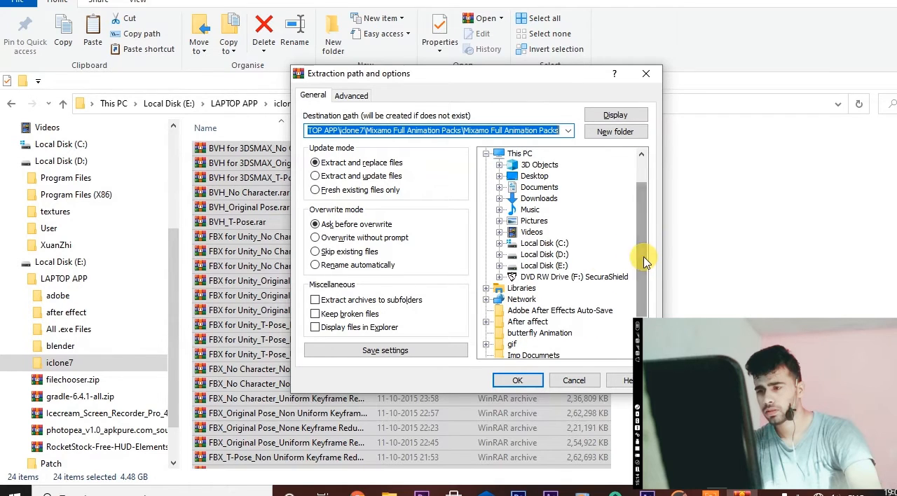
{"action": "left_click", "coordinate": [544, 253]}
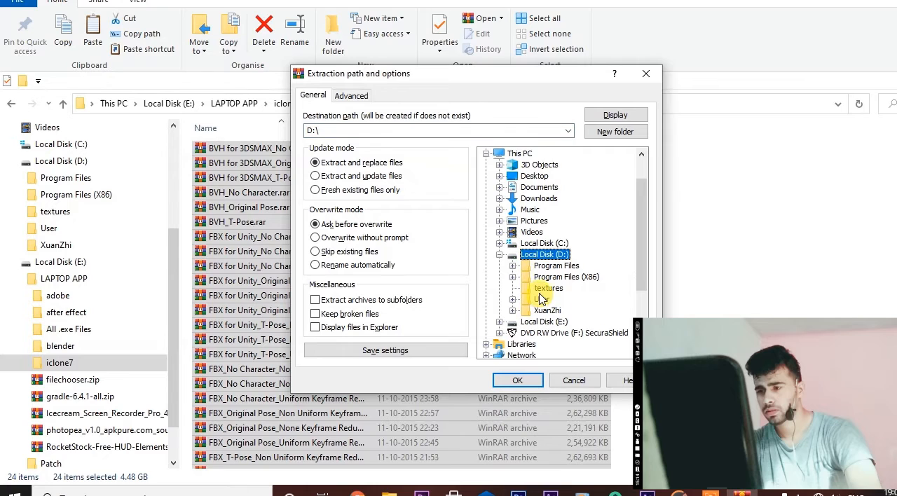
{"action": "left_click", "coordinate": [566, 278]}
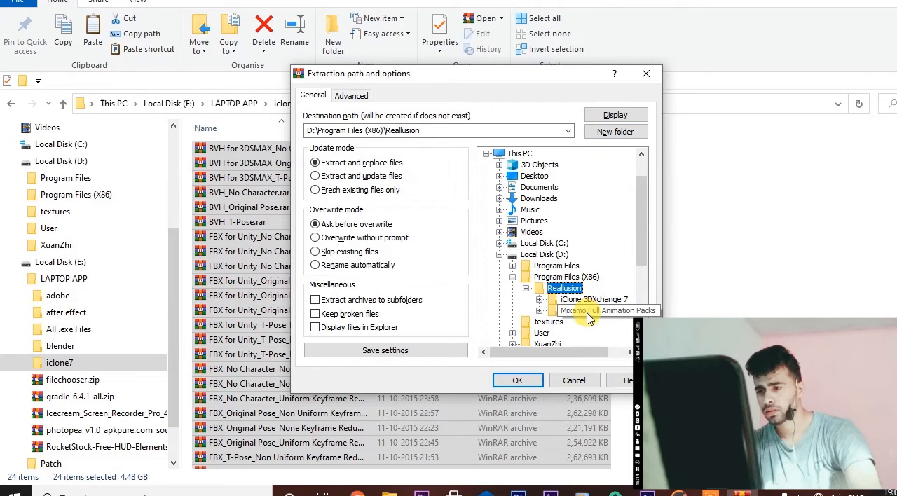
{"action": "mouse_move", "coordinate": [620, 319]}
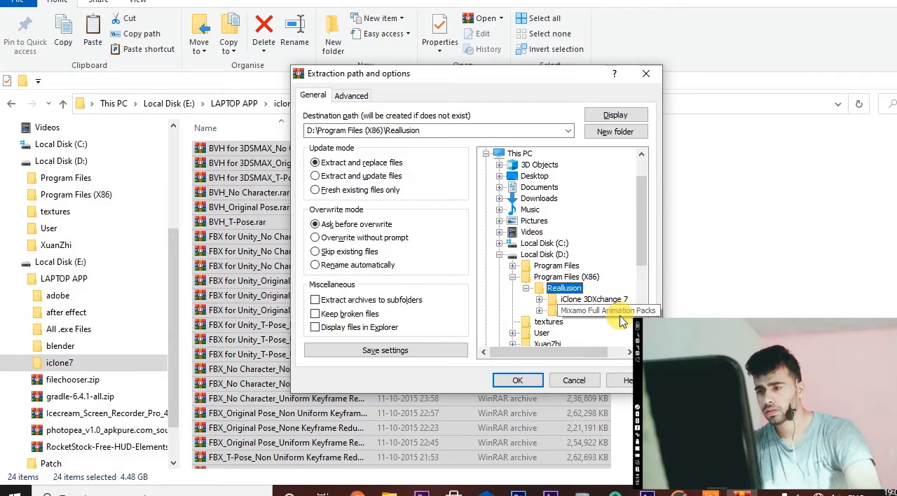
- Point extraction at Reallusion\Mixamo Full Animation Packs and run it with OK
{"action": "left_click", "coordinate": [608, 311]}
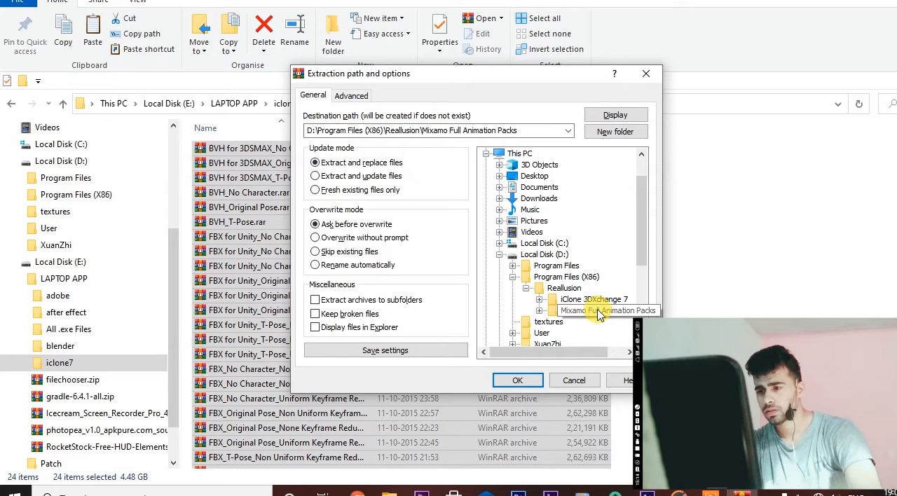
{"action": "left_click", "coordinate": [517, 380]}
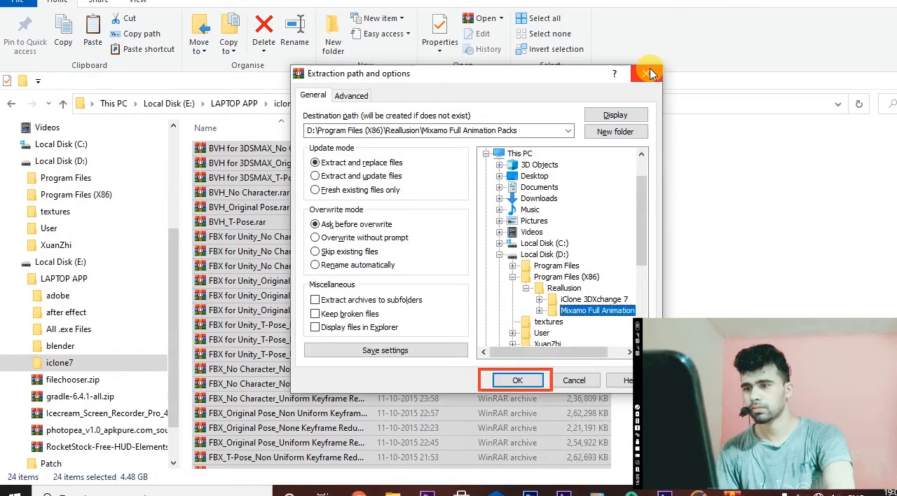
{"action": "left_click", "coordinate": [650, 73]}
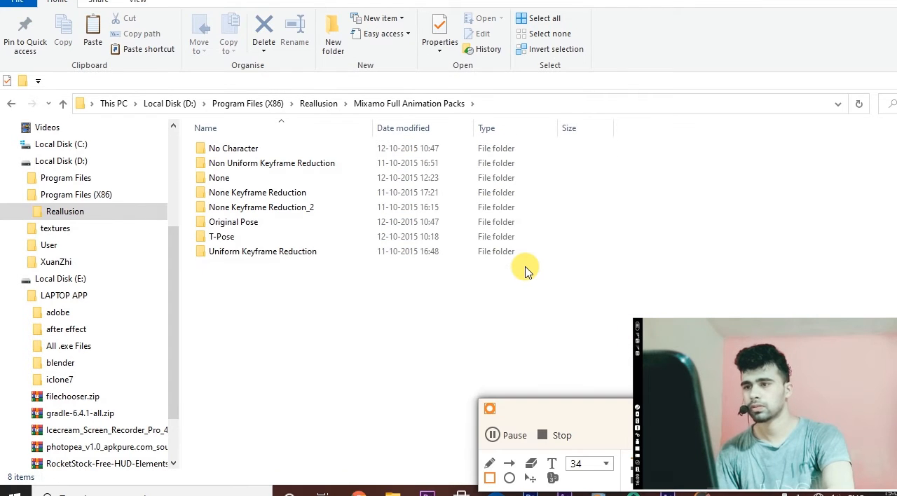
- Enter the extracted No Character folder listing its BVH animation files
{"action": "left_click_drag", "start_coordinate": [189, 141], "coordinate": [525, 265]}
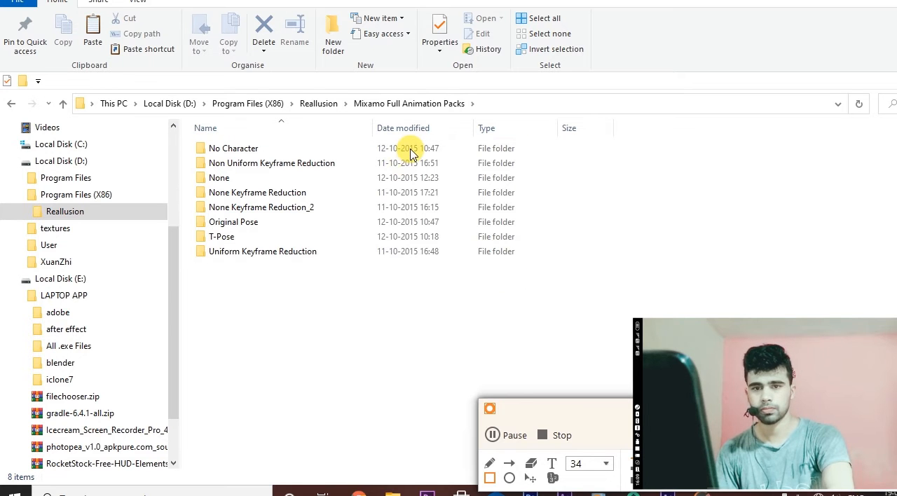
{"action": "double_click", "coordinate": [233, 148]}
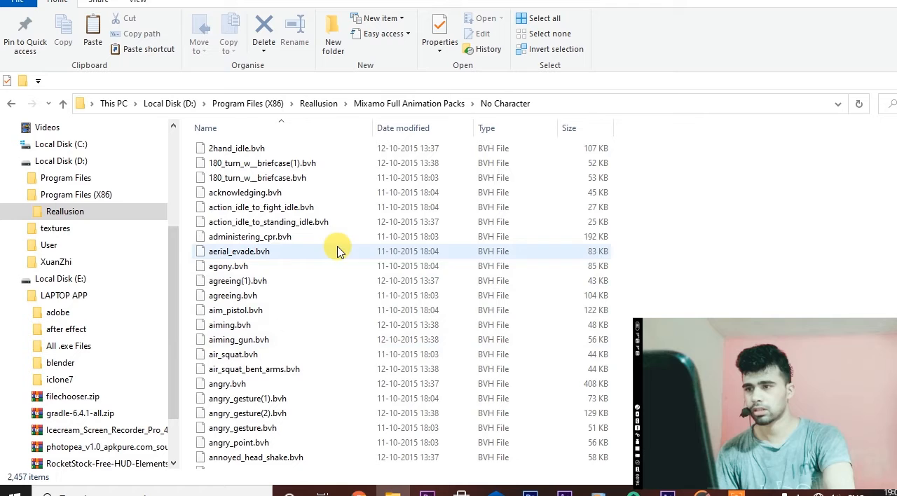
{"action": "mouse_move", "coordinate": [359, 309]}
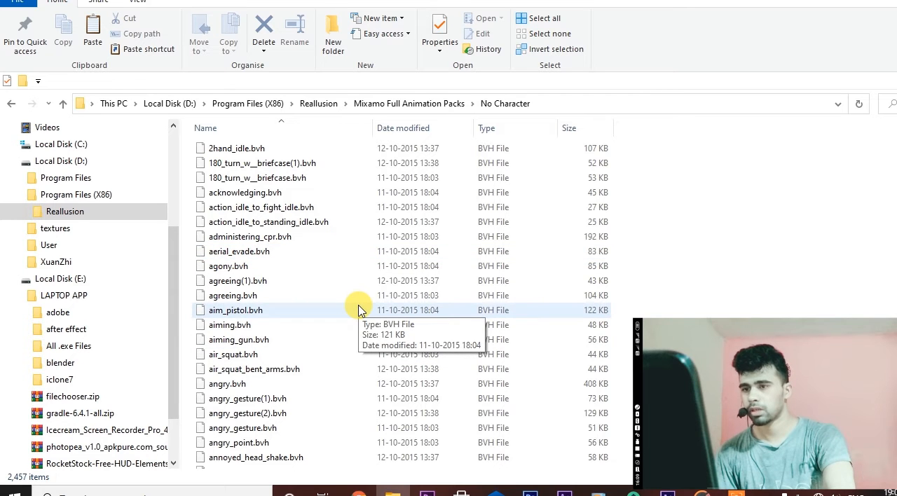
{"action": "mouse_move", "coordinate": [353, 236]}
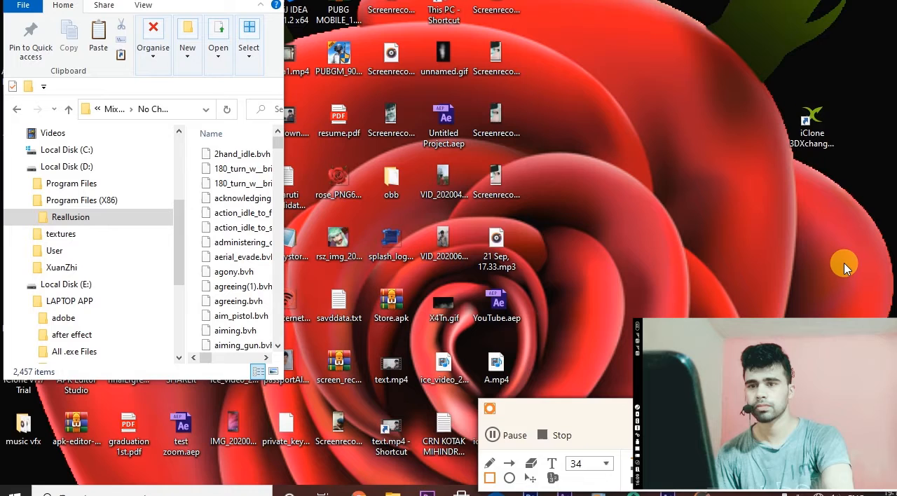
- Launch iClone 3DXchange from its desktop shortcut and select 180_turn_w__briefcase(1).bvh in No Character
{"action": "right_click", "coordinate": [812, 119]}
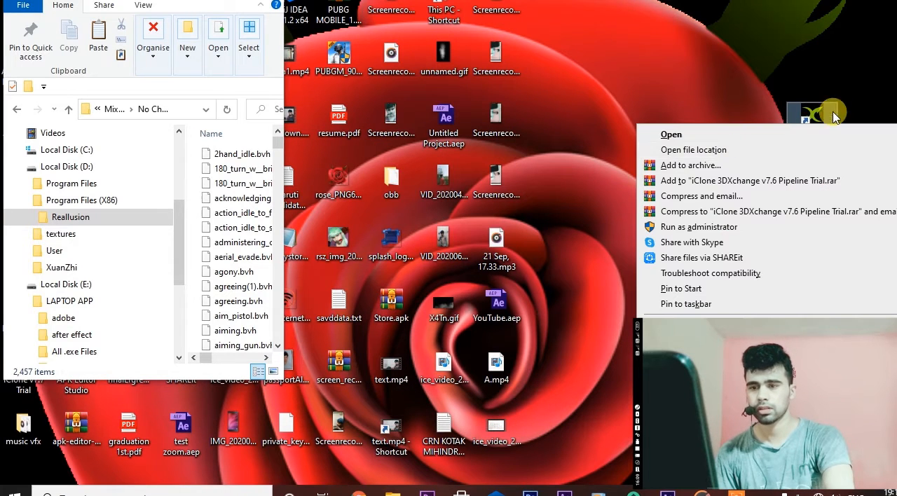
{"action": "mouse_move", "coordinate": [736, 140]}
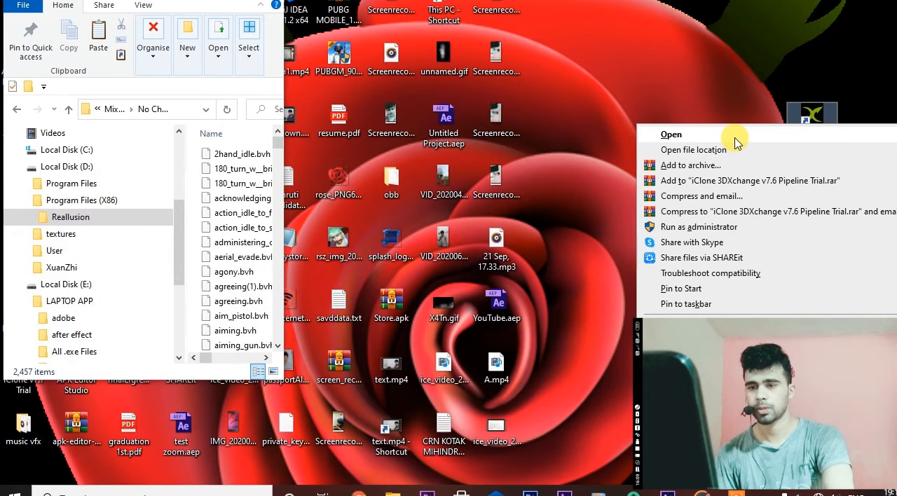
{"action": "left_click", "coordinate": [670, 135]}
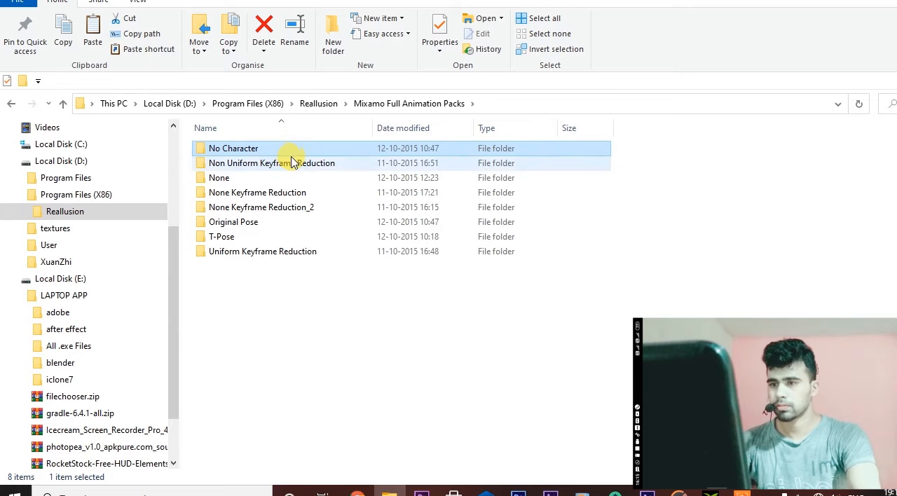
{"action": "double_click", "coordinate": [233, 149]}
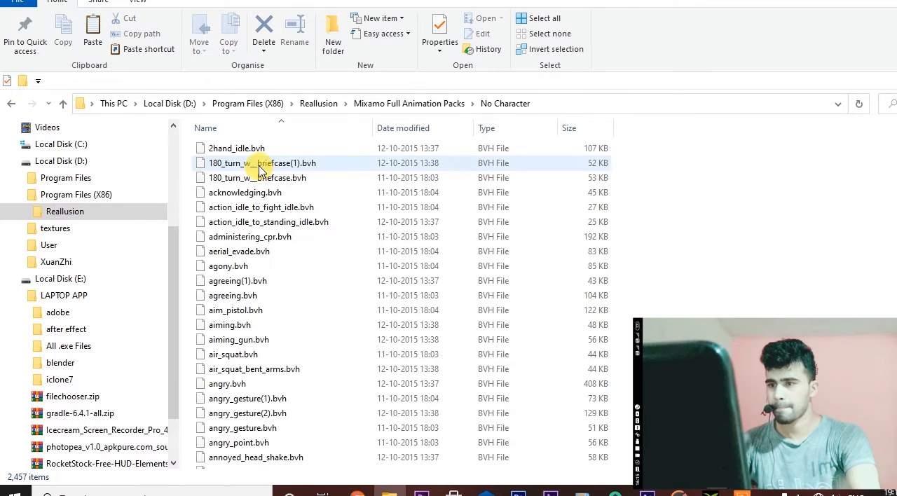
{"action": "left_click", "coordinate": [263, 162]}
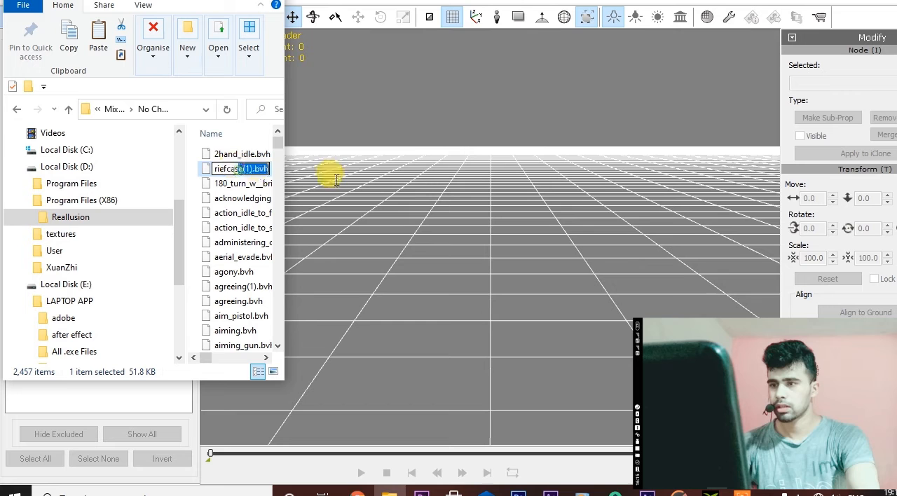
- Load 180_turn_w__briefcase(1).bvh onto a skeleton in 3DXchange and play its motion
{"action": "left_click", "coordinate": [238, 168]}
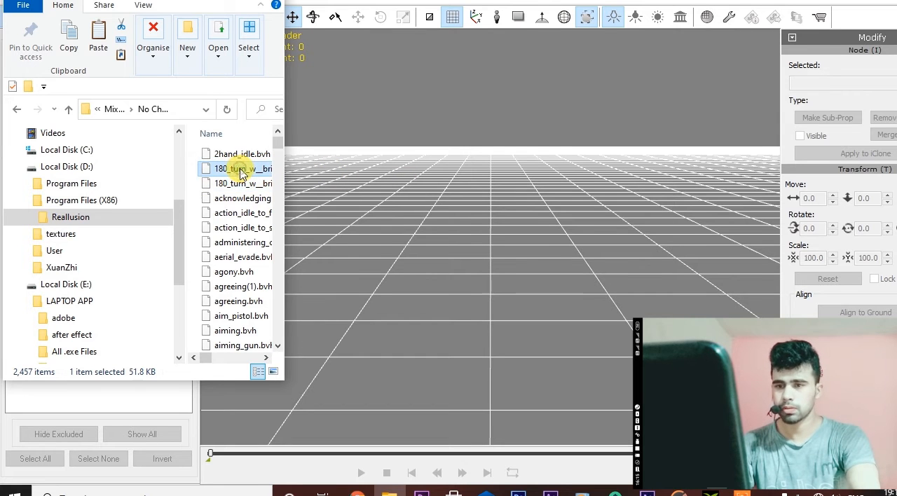
{"action": "double_click", "coordinate": [238, 169]}
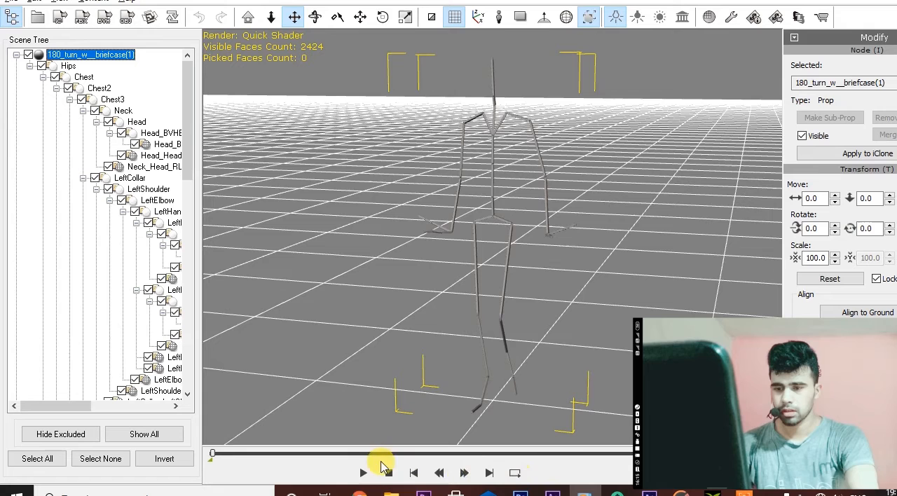
{"action": "left_click", "coordinate": [363, 473]}
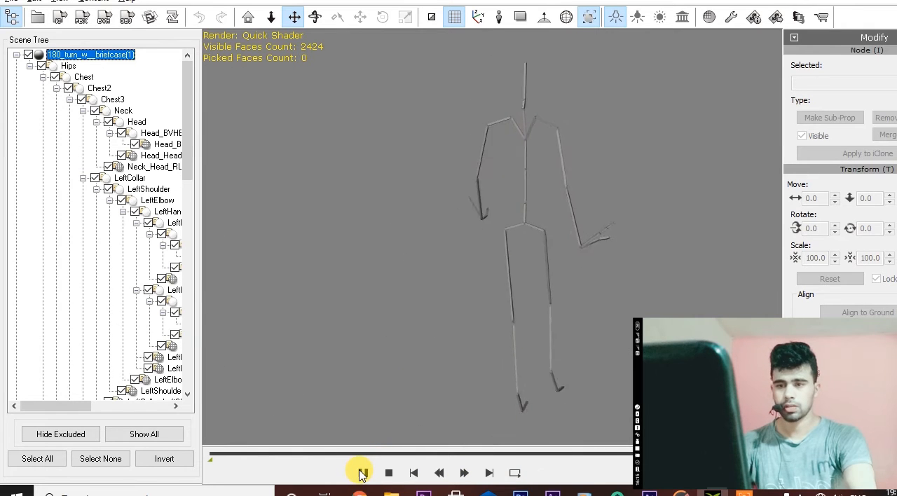
{"action": "left_click", "coordinate": [359, 473]}
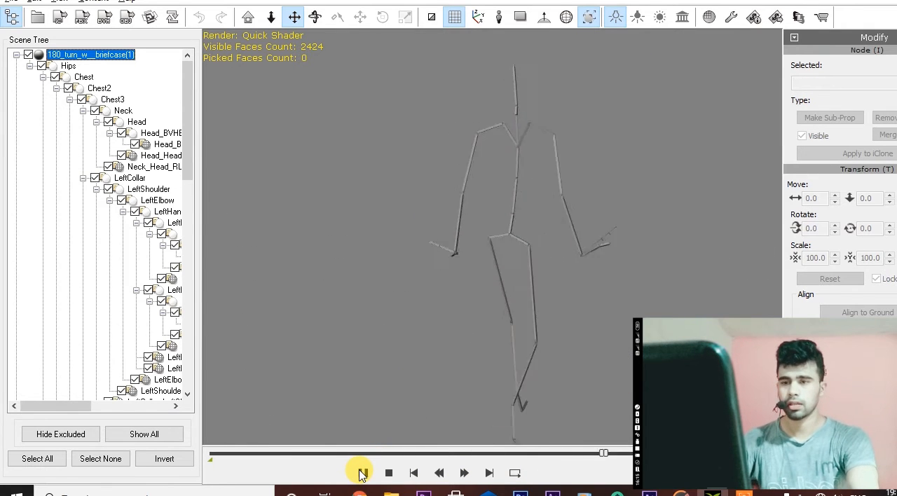
{"action": "left_click", "coordinate": [359, 473]}
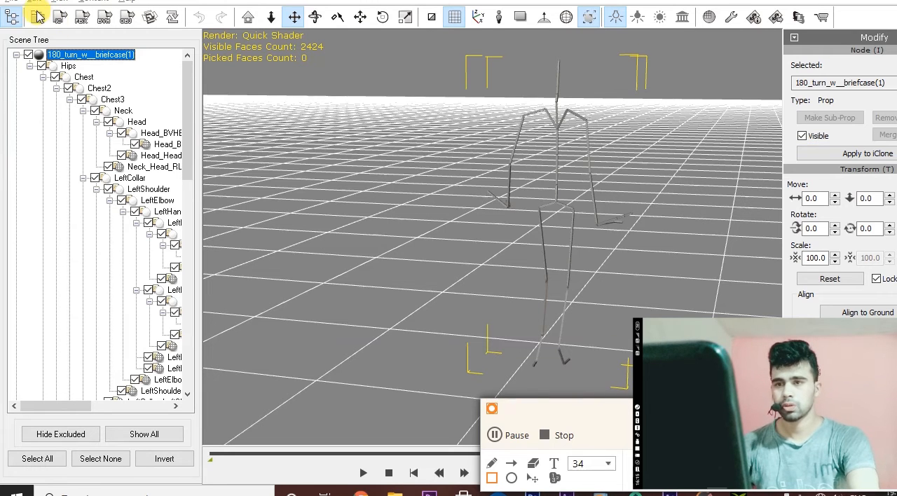
- View the FBX/BVH/OBJ export options under File, then resume the skeleton animation
{"action": "left_click", "coordinate": [11, 2]}
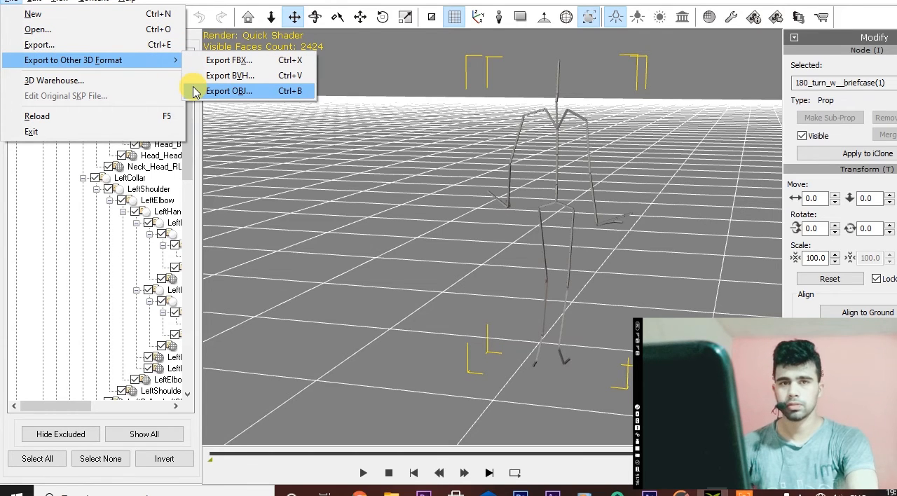
{"action": "left_click", "coordinate": [363, 472]}
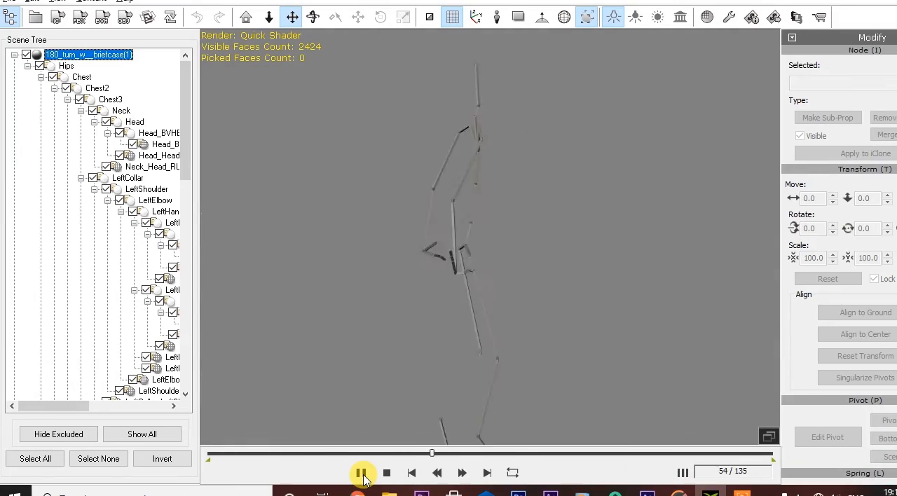